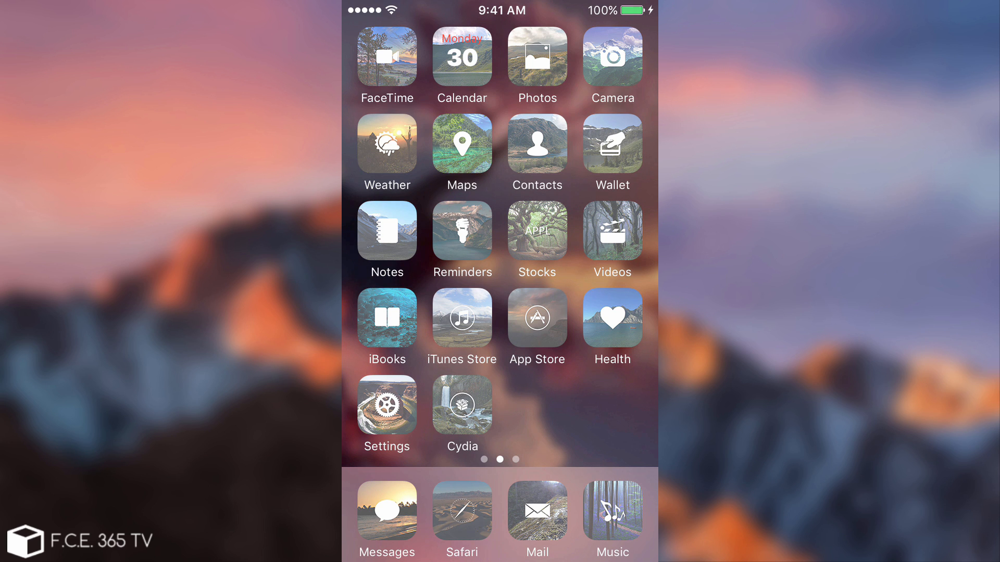
# Browse to the last home screen page and launch Cydia to its Home welcome page.
pyautogui.hscroll(-3)
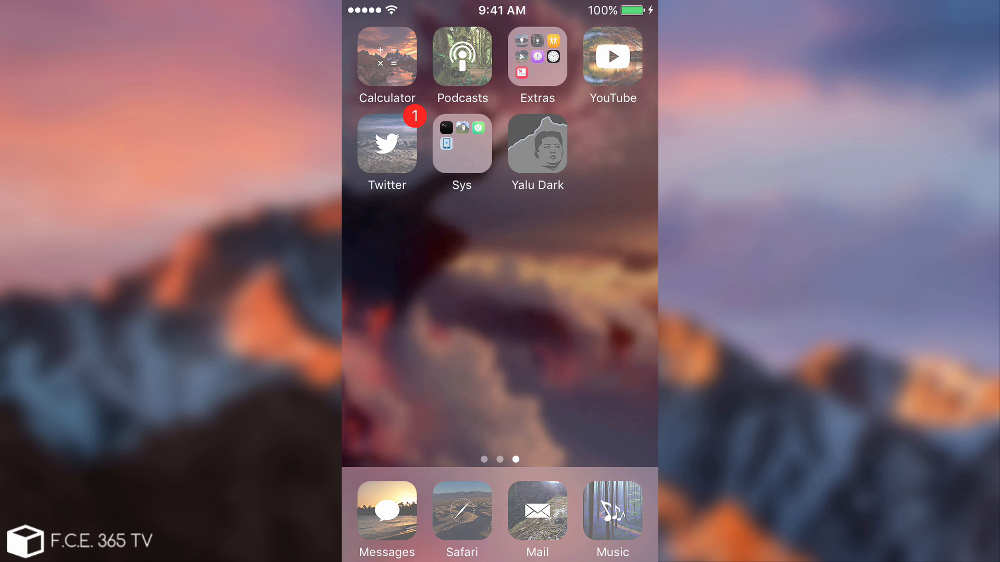
pyautogui.click(537, 142)
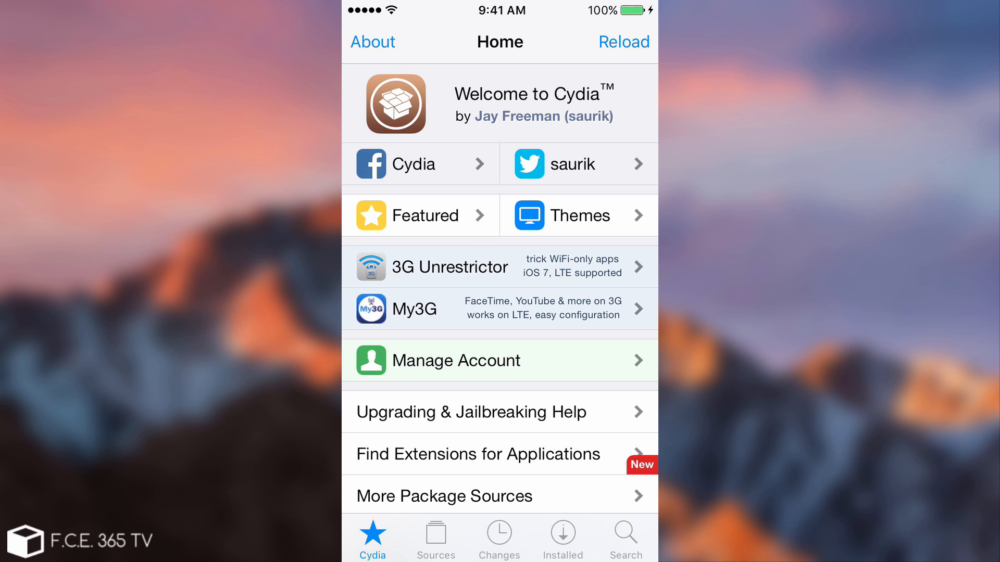
# Set MTerminal to Reinstall via Modify, confirm it, and return to the home screen.
pyautogui.click(563, 538)
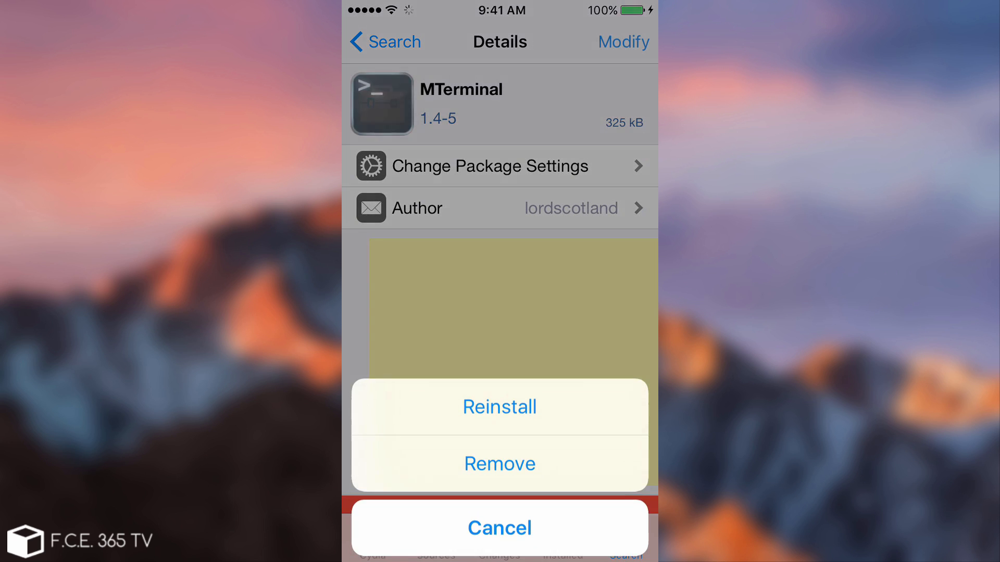
pyautogui.click(499, 408)
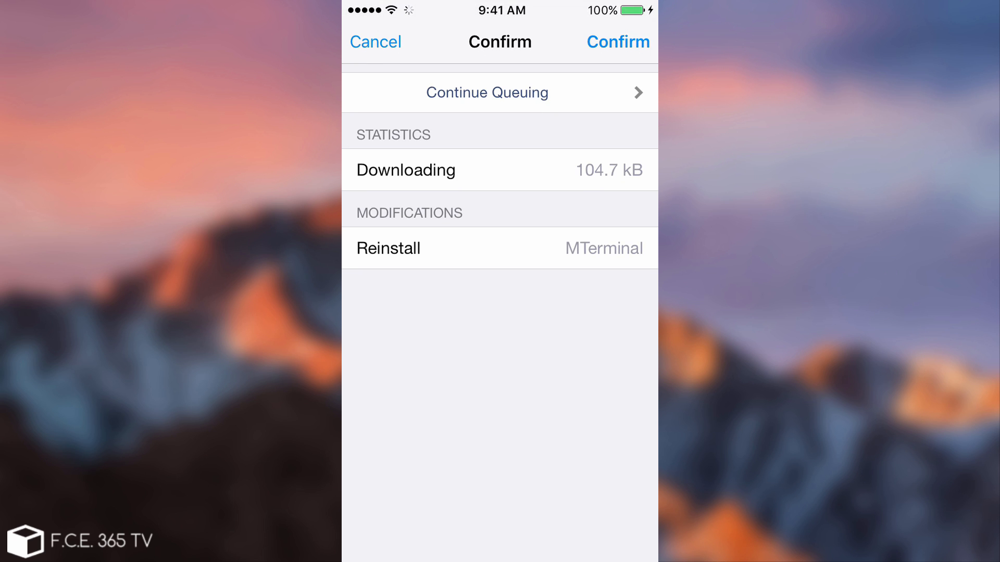
pyautogui.click(617, 42)
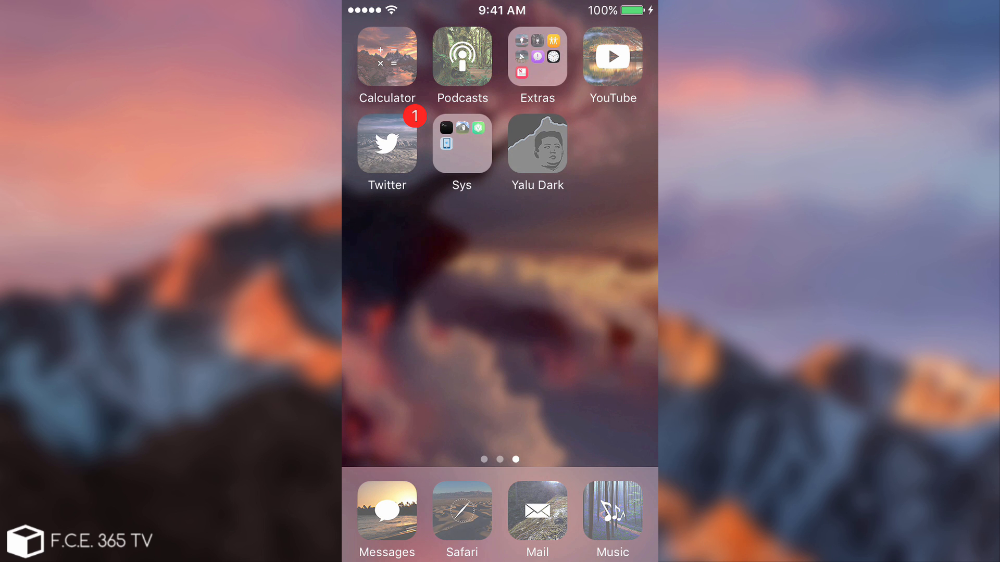
# Launch Terminal and then iFile from the Sys folder on the home screen.
pyautogui.click(461, 142)
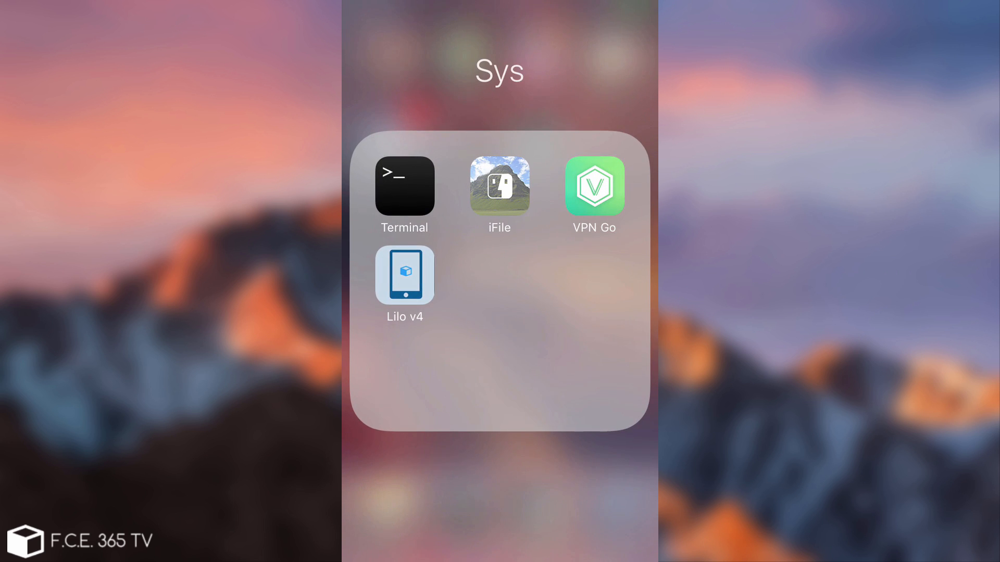
pyautogui.click(404, 186)
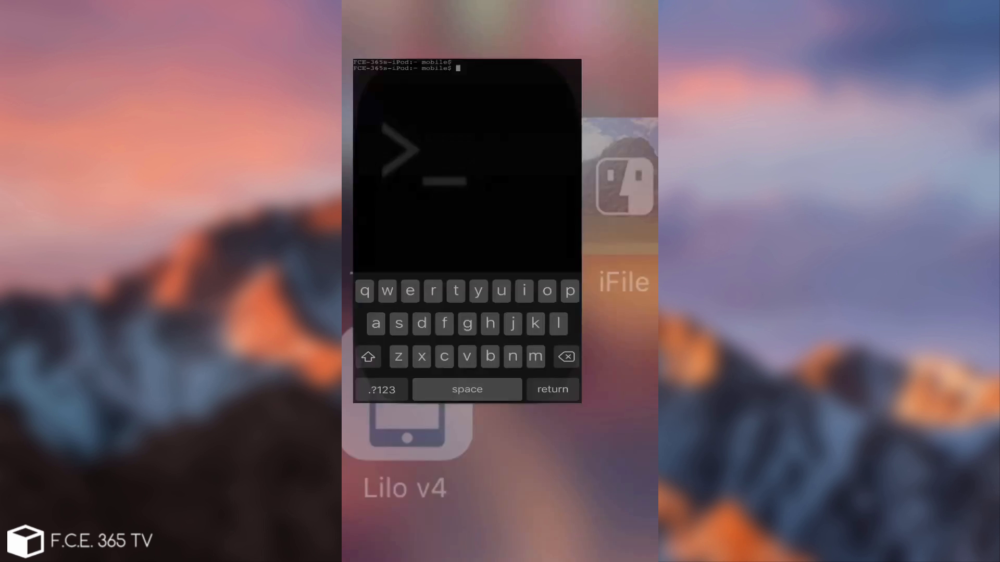
pyautogui.click(624, 183)
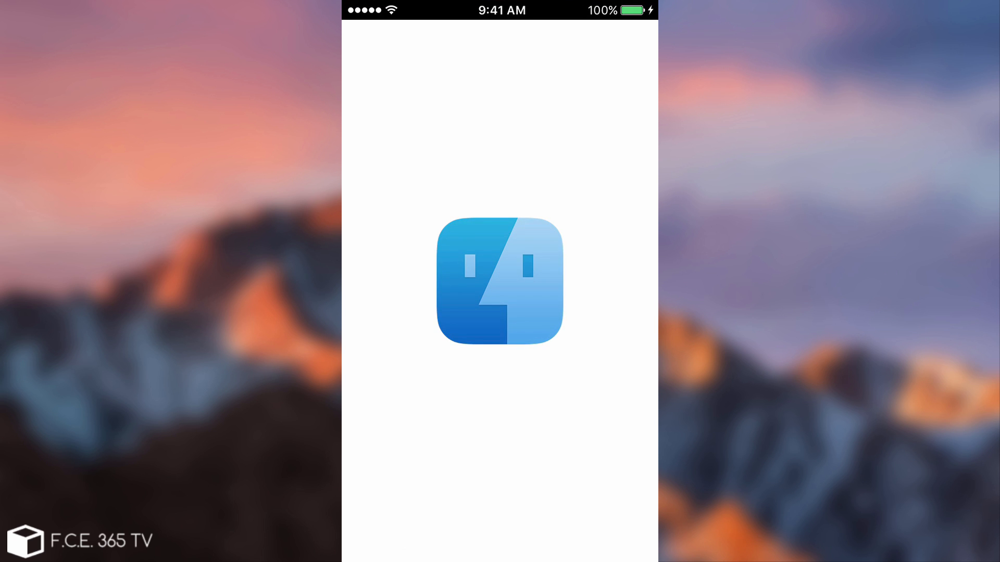
pyautogui.click(500, 281)
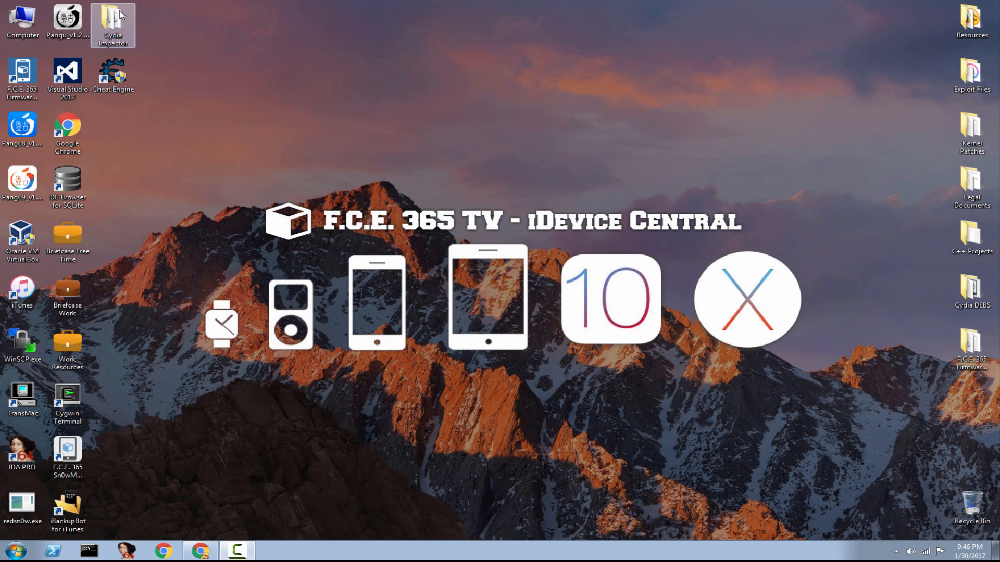
# Run Impactor.exe from the Cydia Impactor desktop folder, allowing the security warning, and bring Chrome forward.
pyautogui.doubleClick(112, 25)
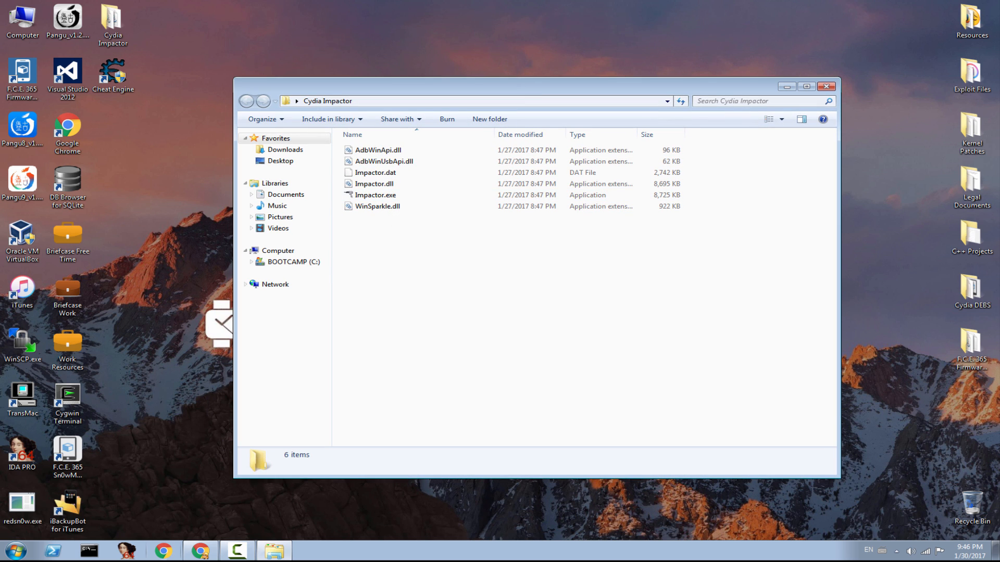
pyautogui.doubleClick(376, 195)
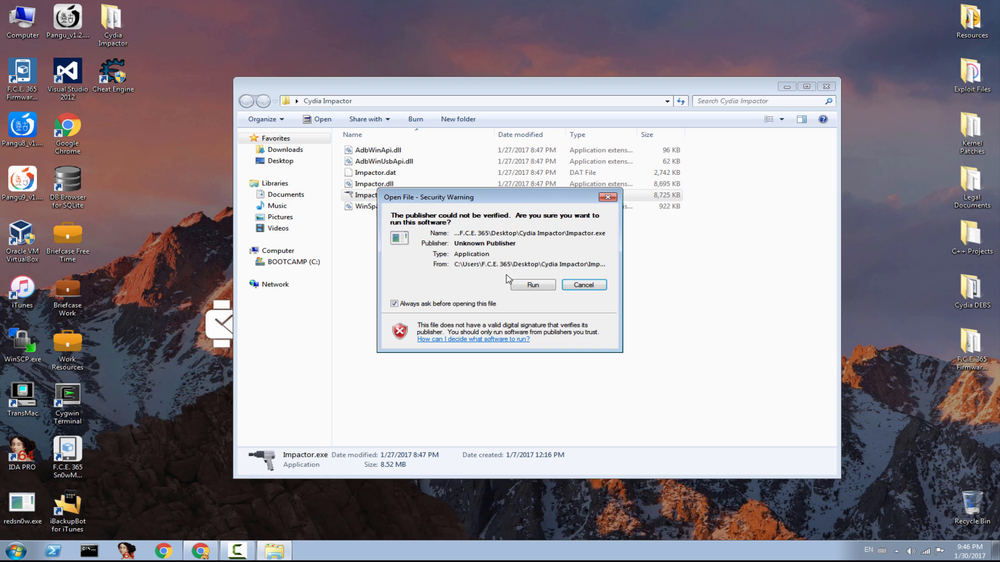
pyautogui.click(532, 284)
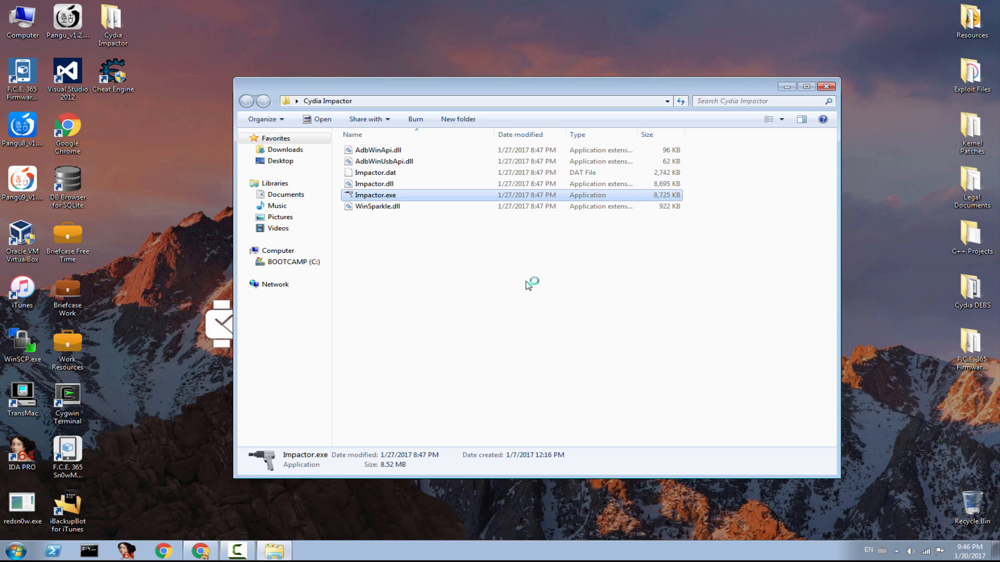
pyautogui.doubleClick(375, 195)
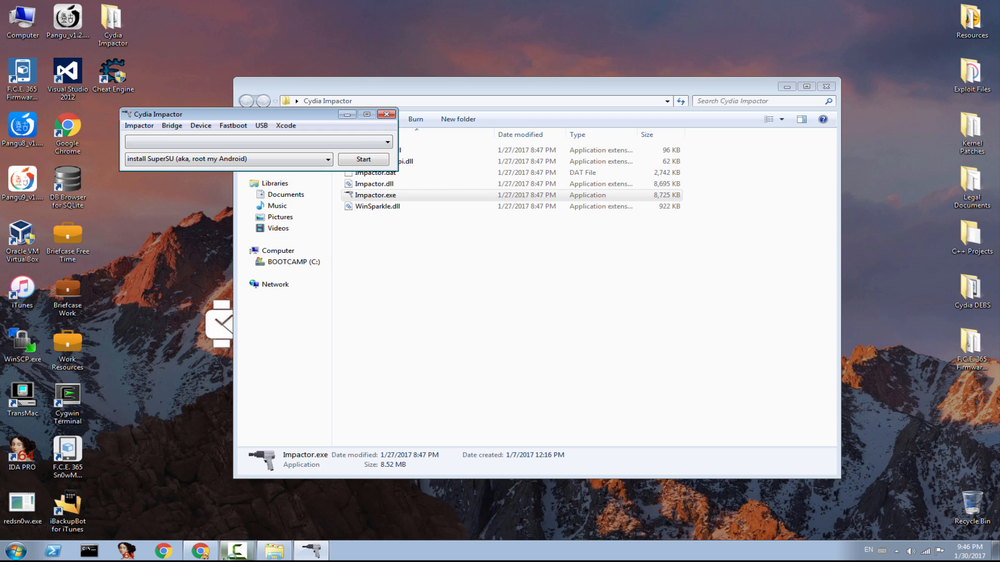
pyautogui.click(200, 550)
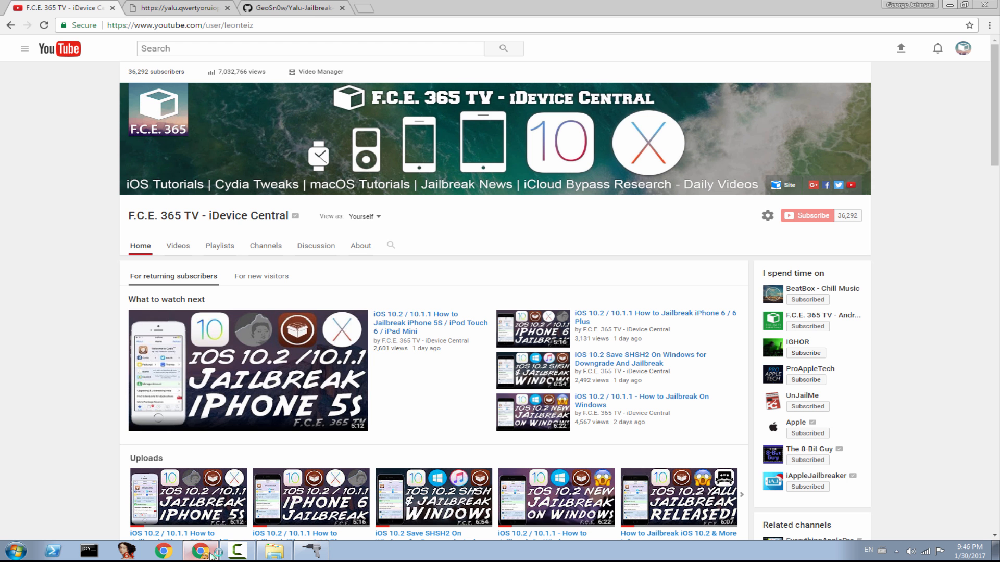
pyautogui.moveTo(258, 369)
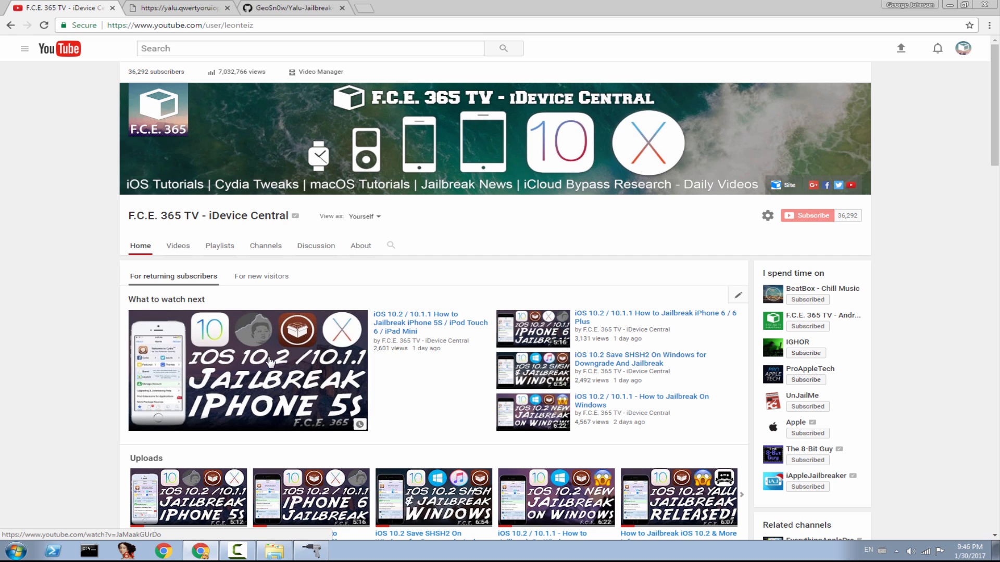
pyautogui.moveTo(310, 498)
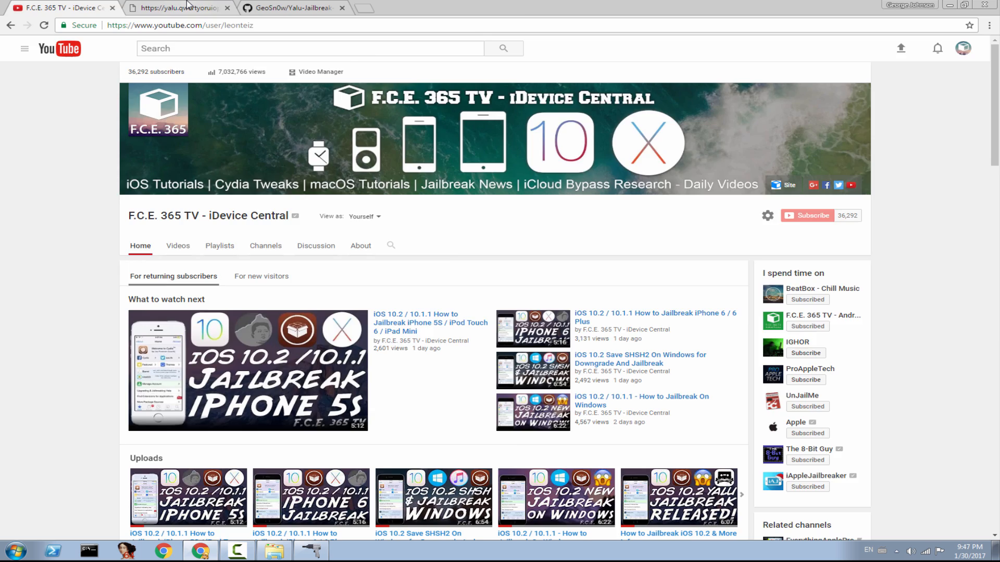
# Show the yalu beta6 download page, peek at the Yalu-Jailbreak-iOS-10.2 GitHub repo, and return.
pyautogui.click(172, 8)
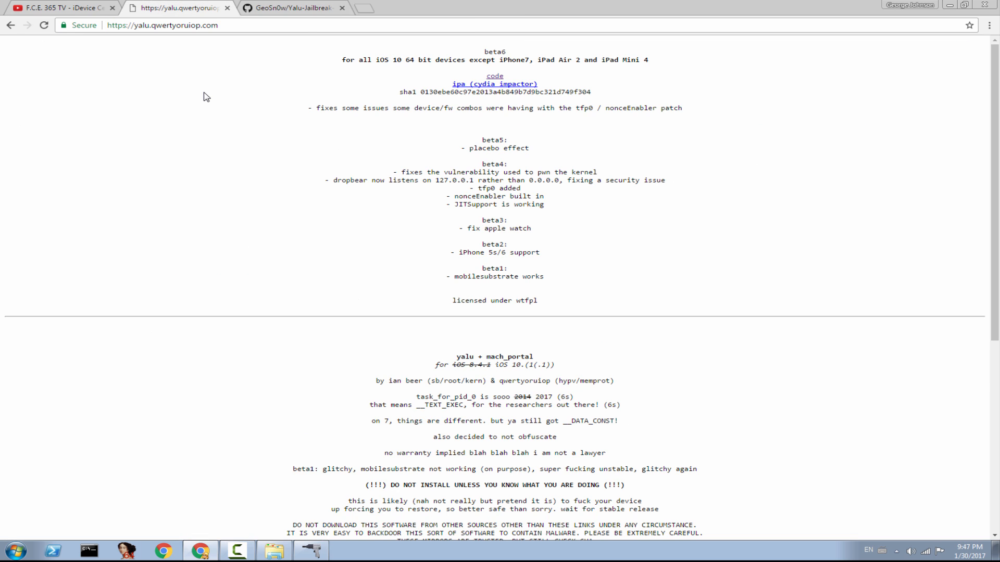
pyautogui.click(293, 8)
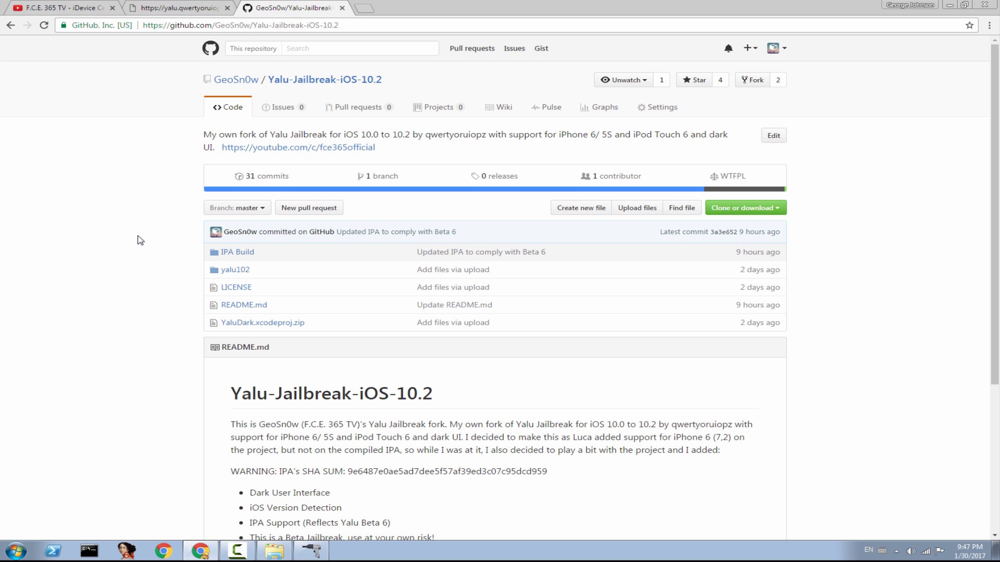
pyautogui.click(177, 7)
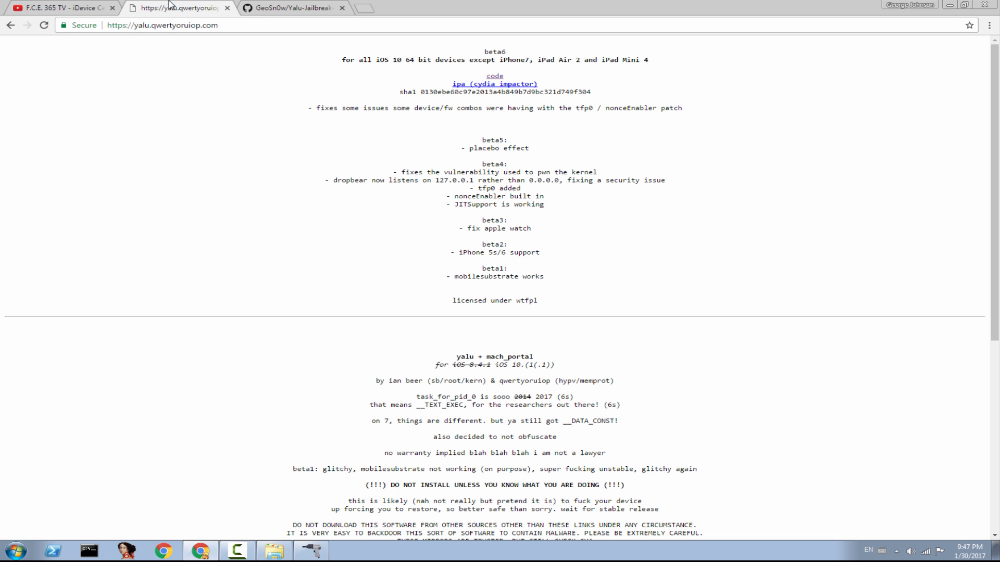
pyautogui.moveTo(281, 166)
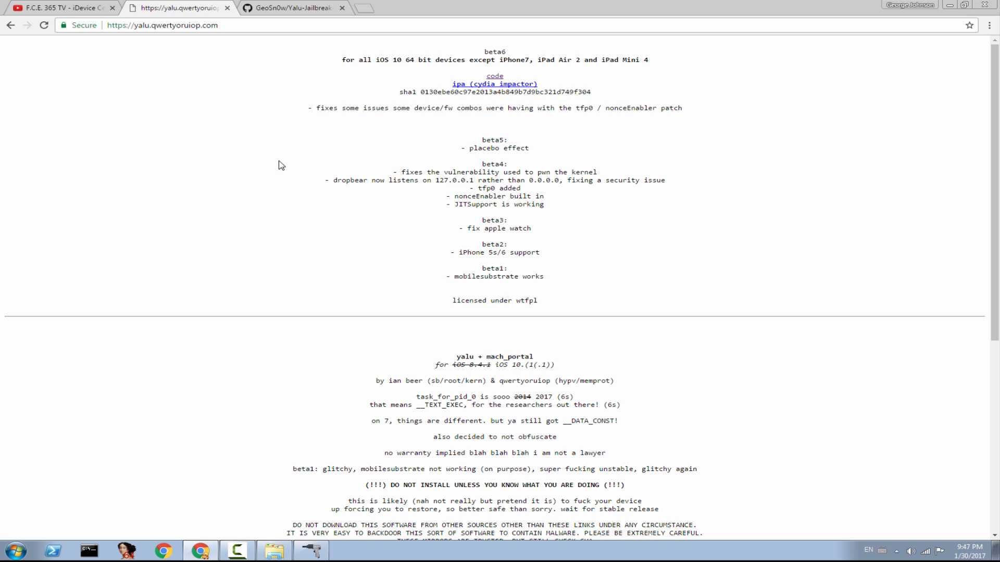
pyautogui.moveTo(180, 52)
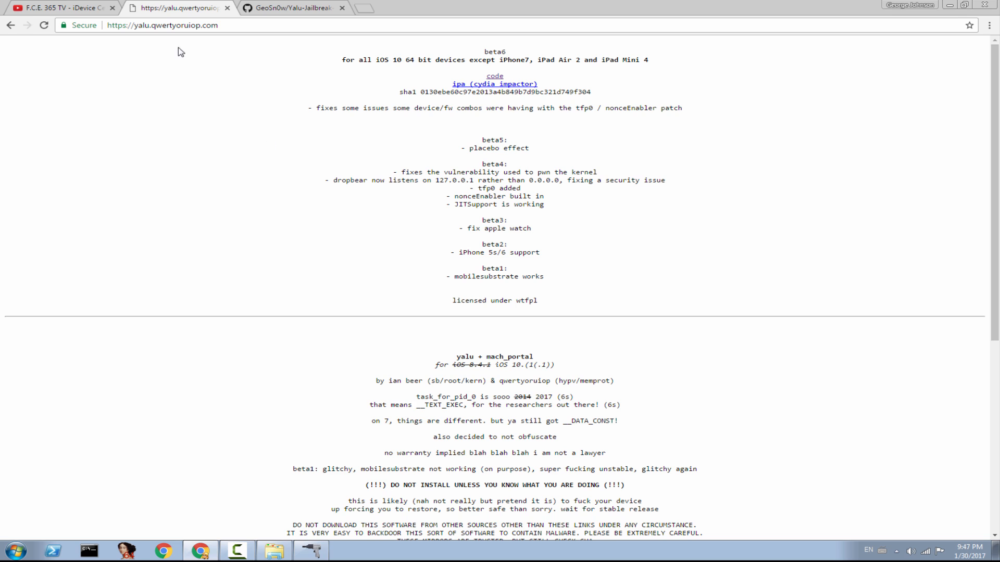
pyautogui.moveTo(489, 78)
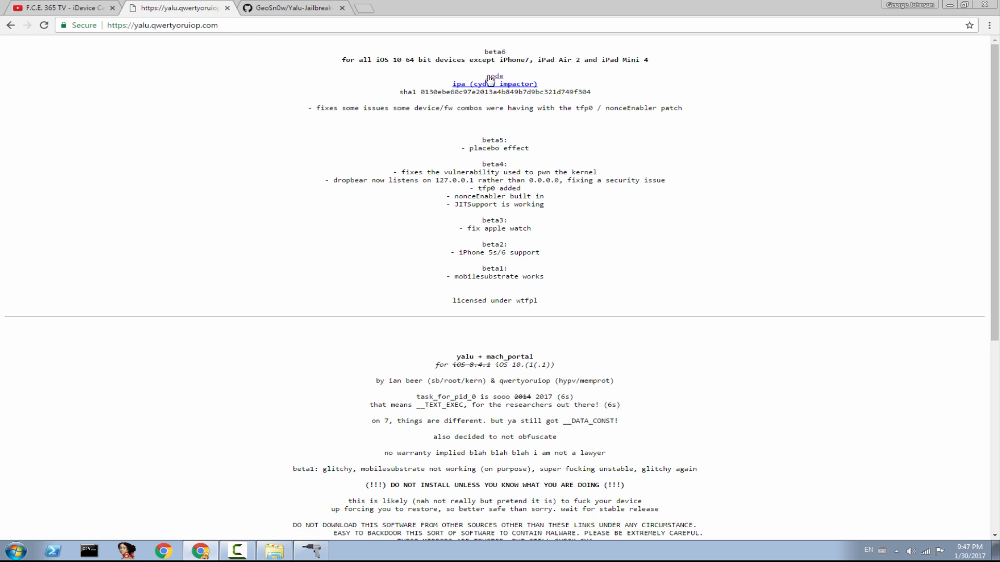
pyautogui.moveTo(472, 102)
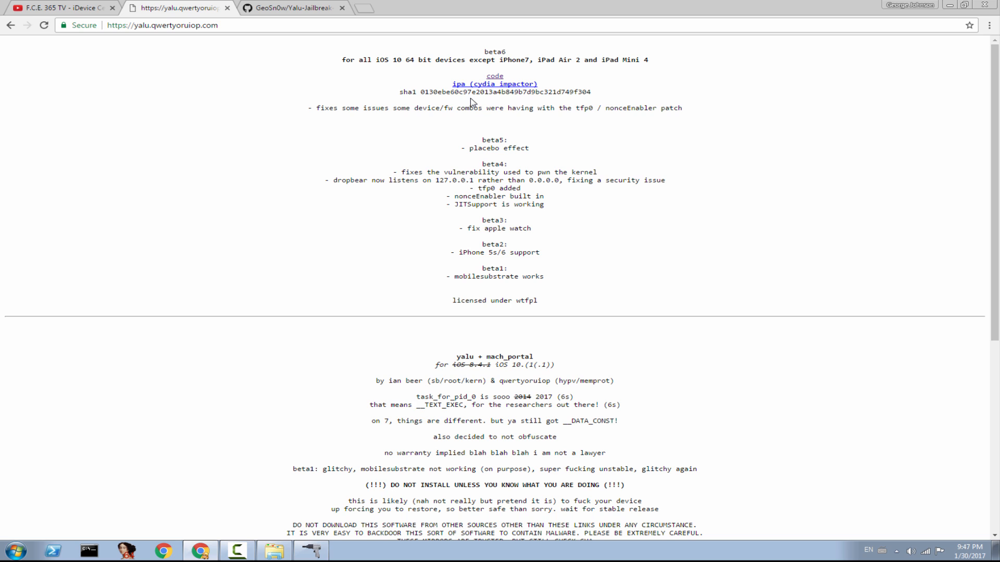
pyautogui.moveTo(438, 90)
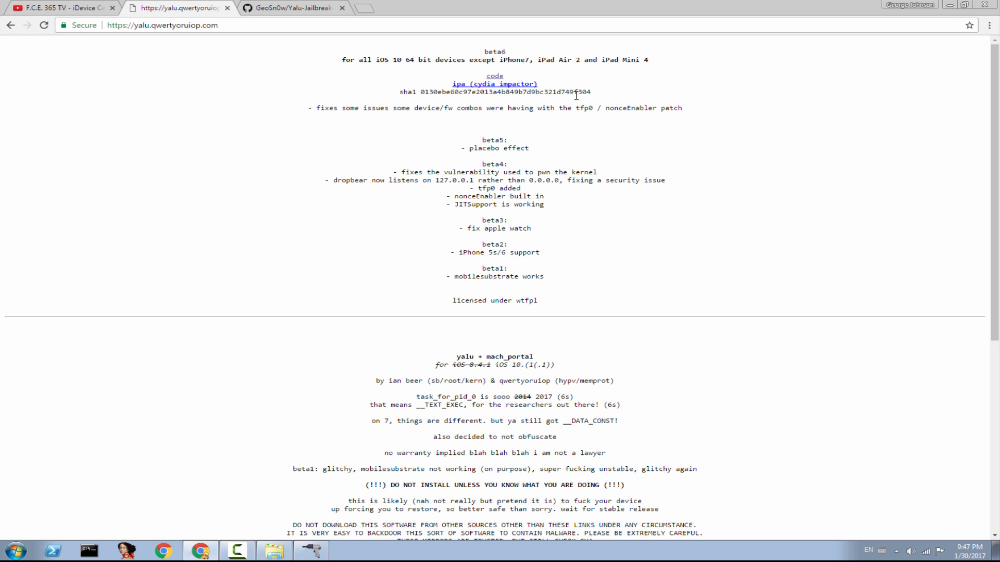
pyautogui.moveTo(494, 77)
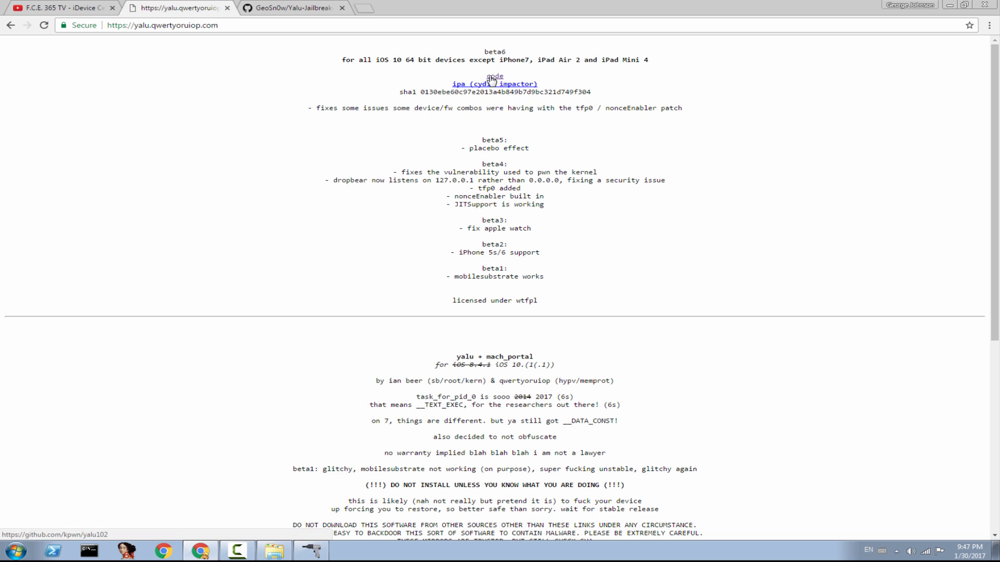
# Open the kpwn/yalu102 source repository via the code link and review its Supported Devices table.
pyautogui.click(494, 76)
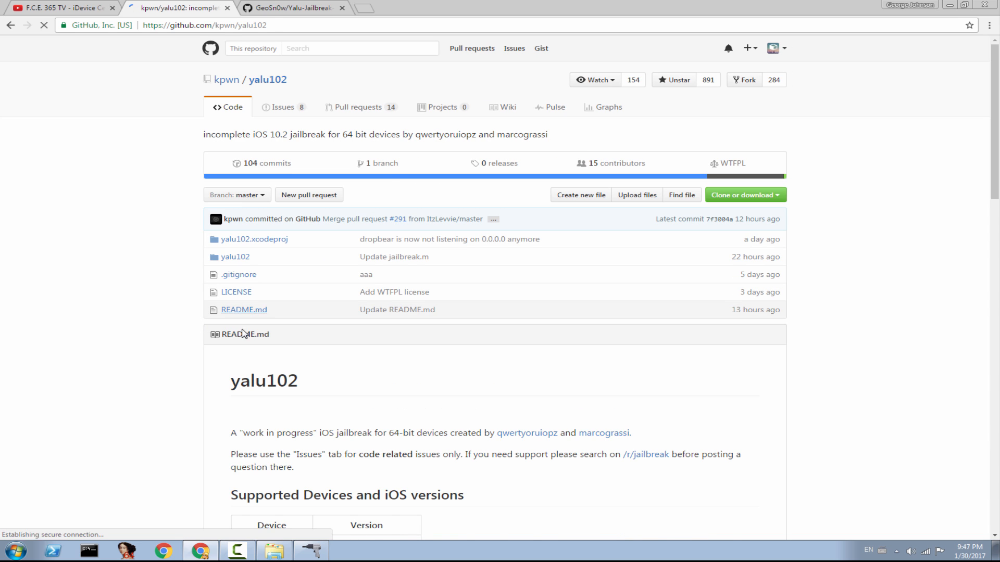
pyautogui.scroll(-3)
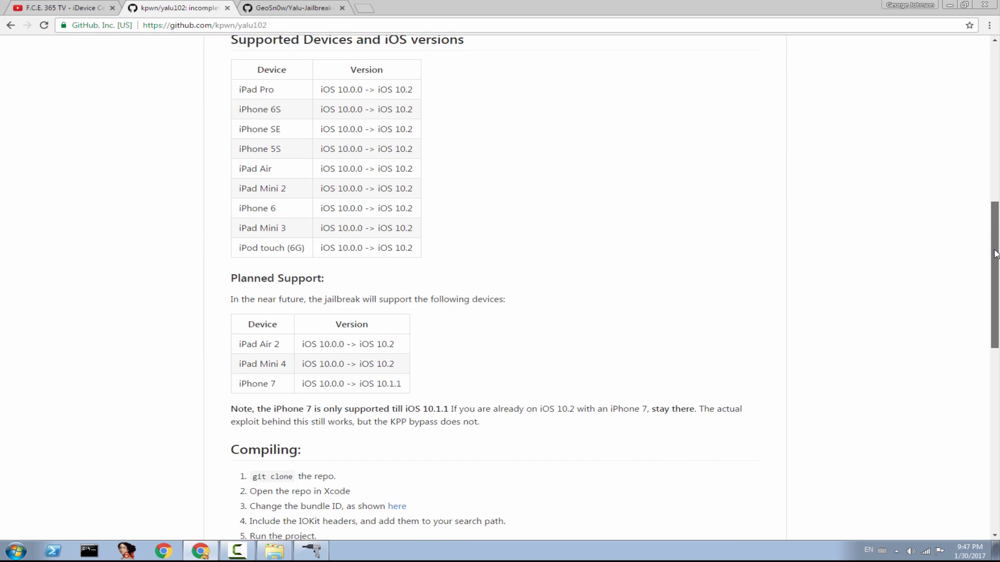
pyautogui.scroll(3)
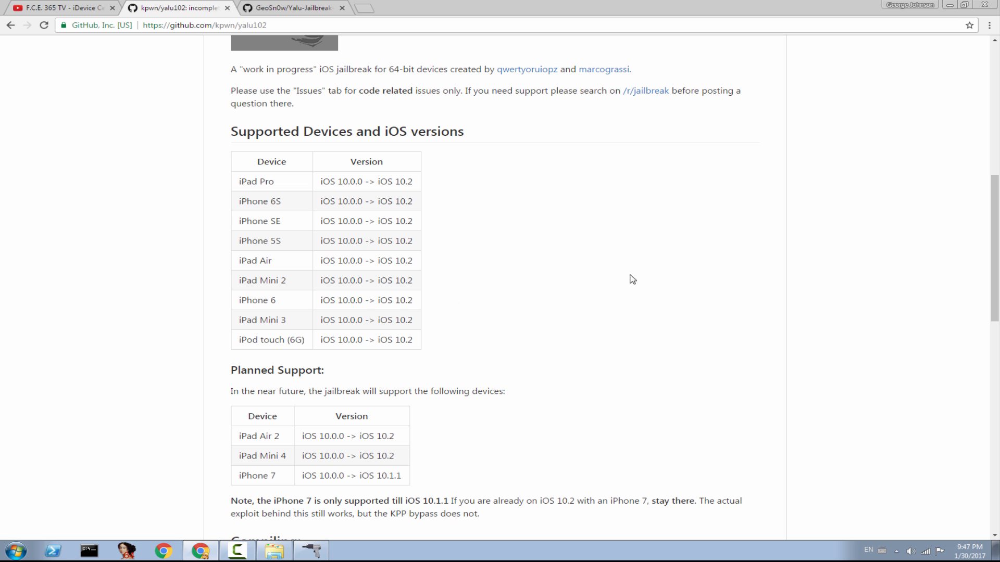
pyautogui.scroll(3)
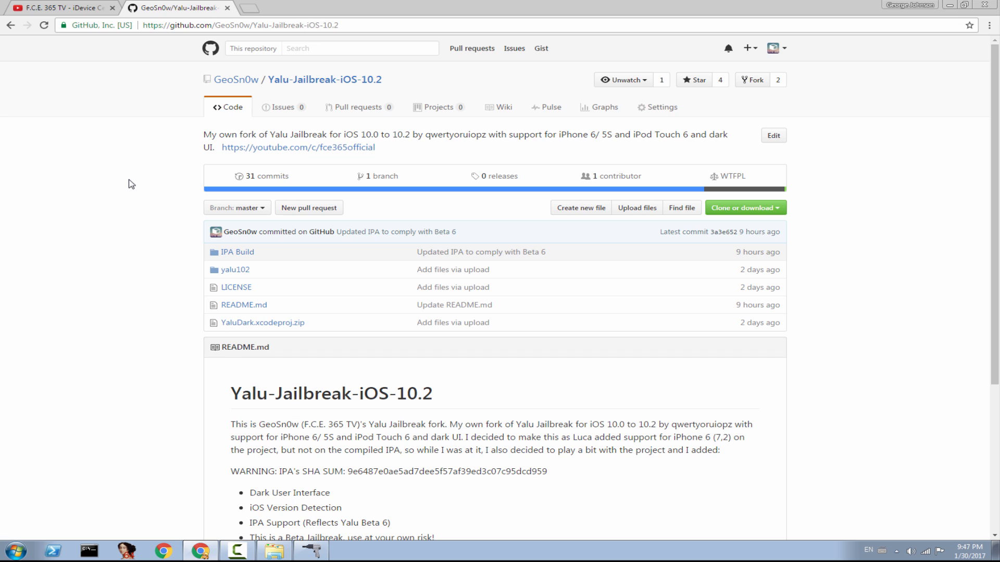
pyautogui.moveTo(740, 216)
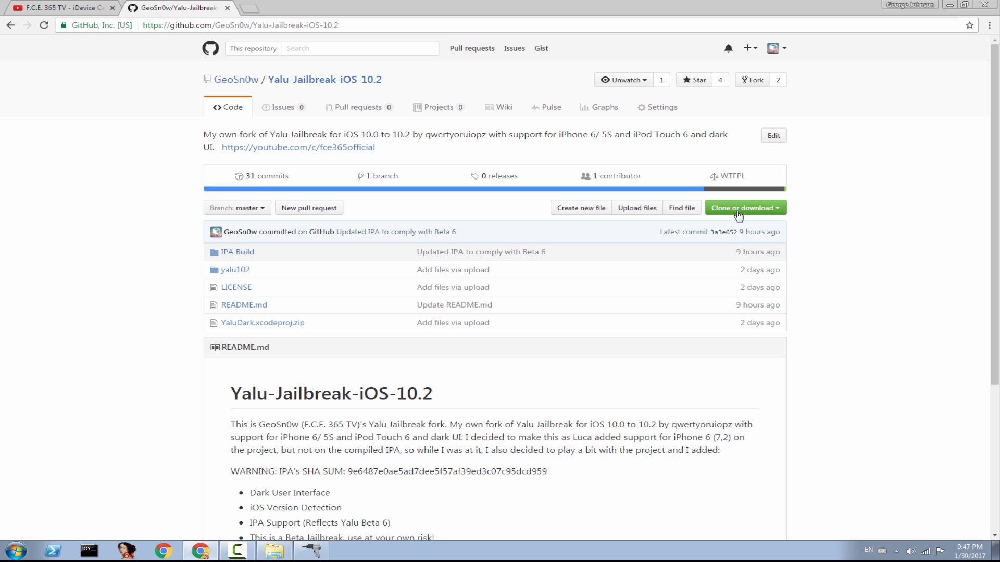
pyautogui.moveTo(967, 123)
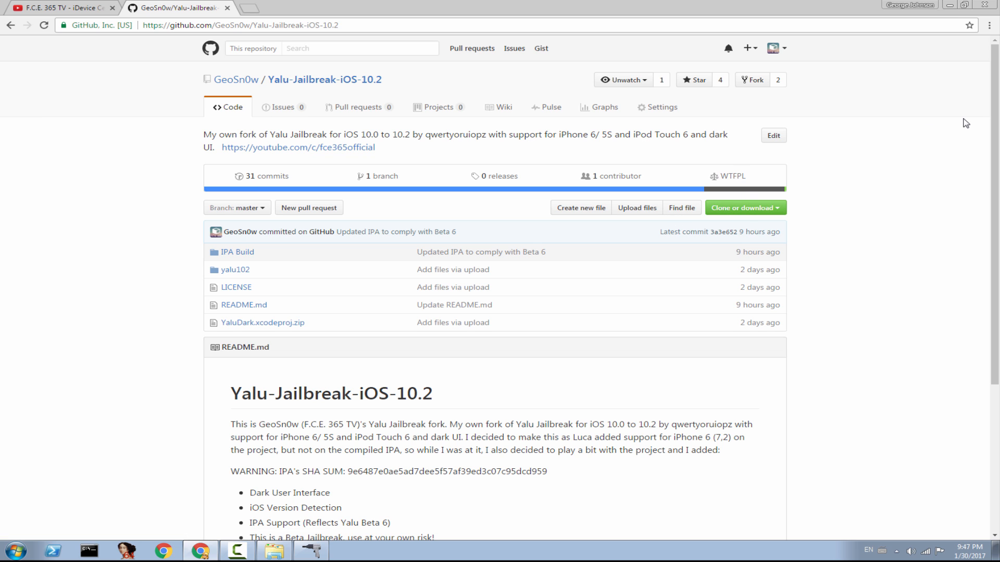
# Read through the GeoSn0w Yalu-Jailbreak-iOS-10.2 README down and back up to the file list.
pyautogui.scroll(-3)
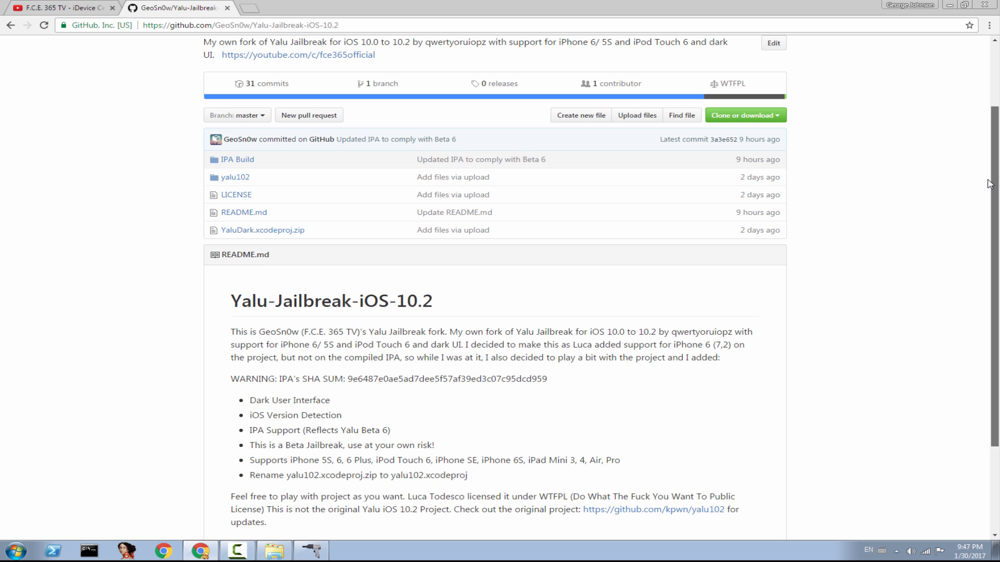
pyautogui.scroll(-3)
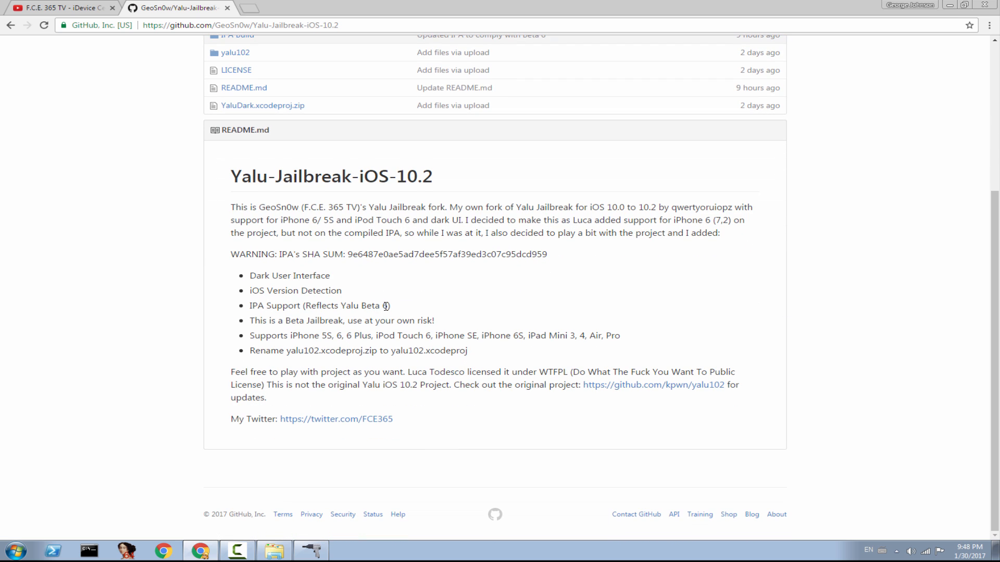
pyautogui.moveTo(384, 299)
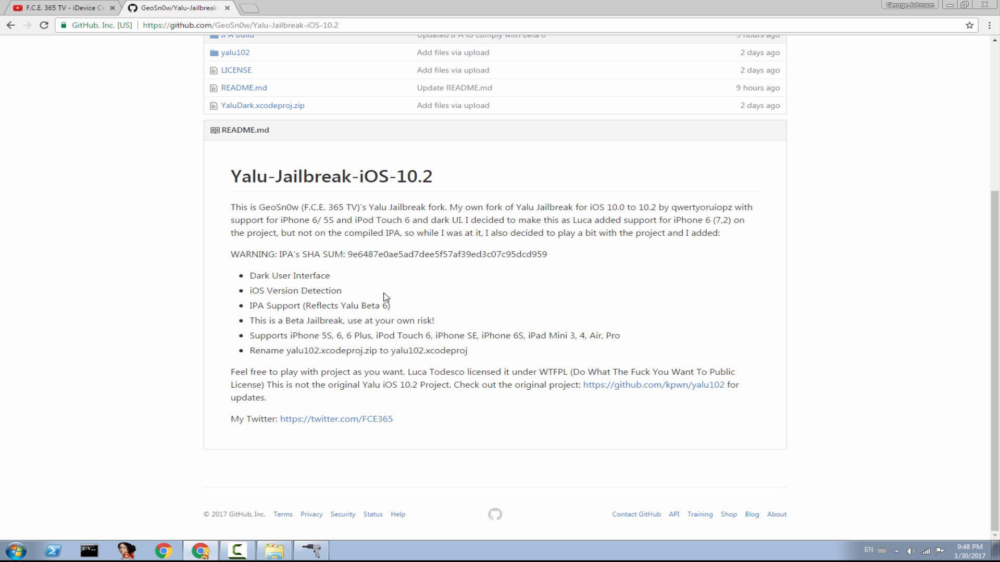
pyautogui.scroll(3)
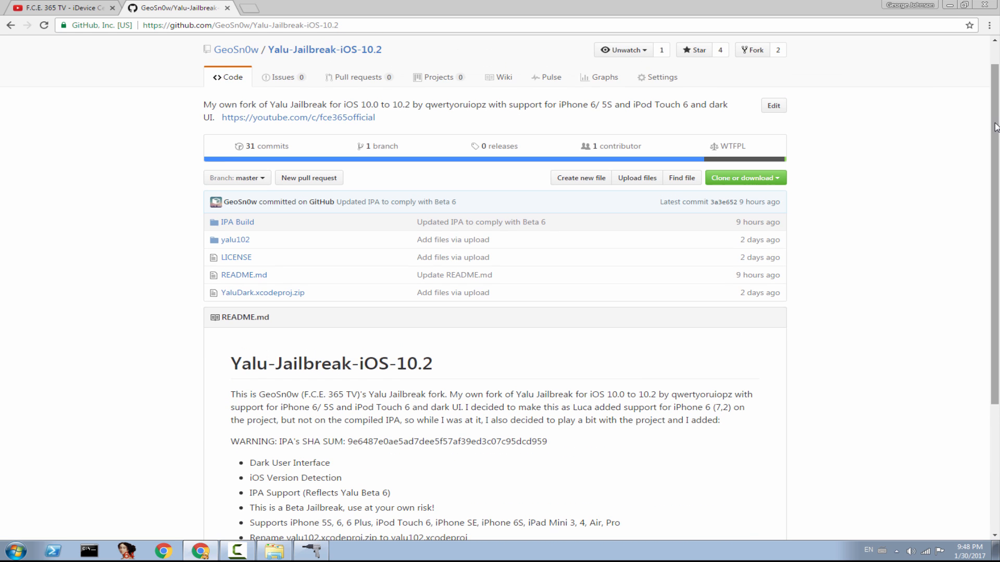
pyautogui.moveTo(237, 222)
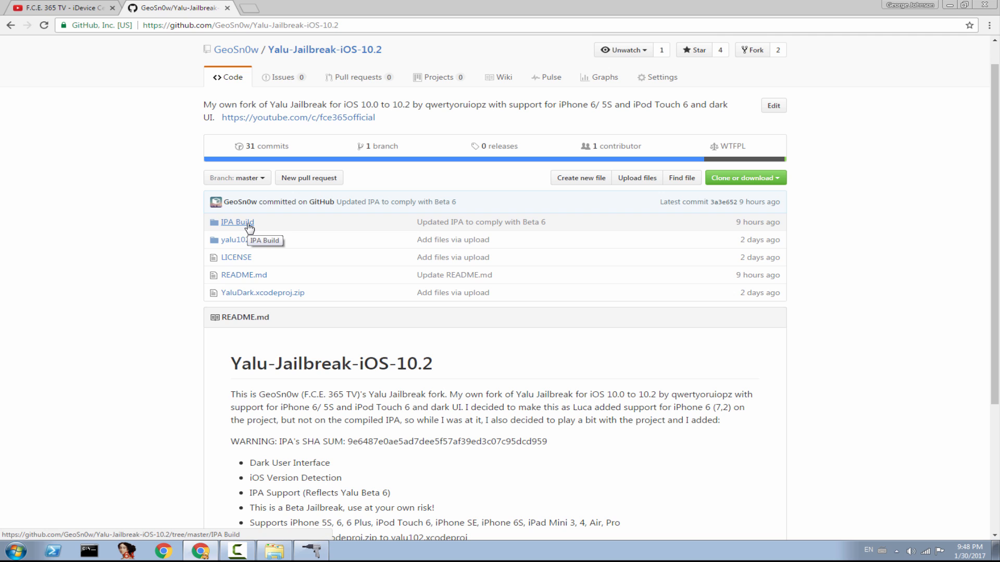
pyautogui.moveTo(243, 275)
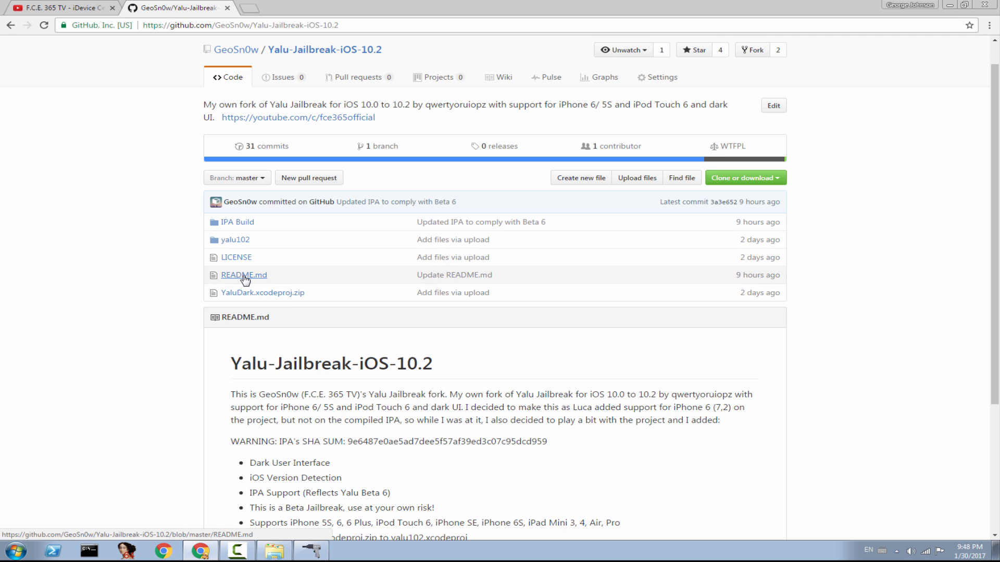
pyautogui.moveTo(244, 275)
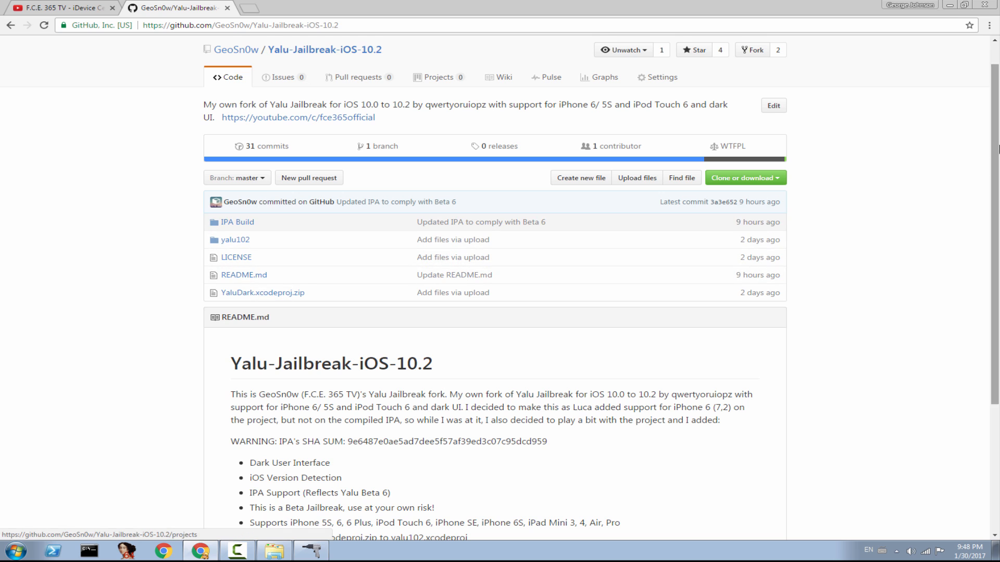
pyautogui.scroll(3)
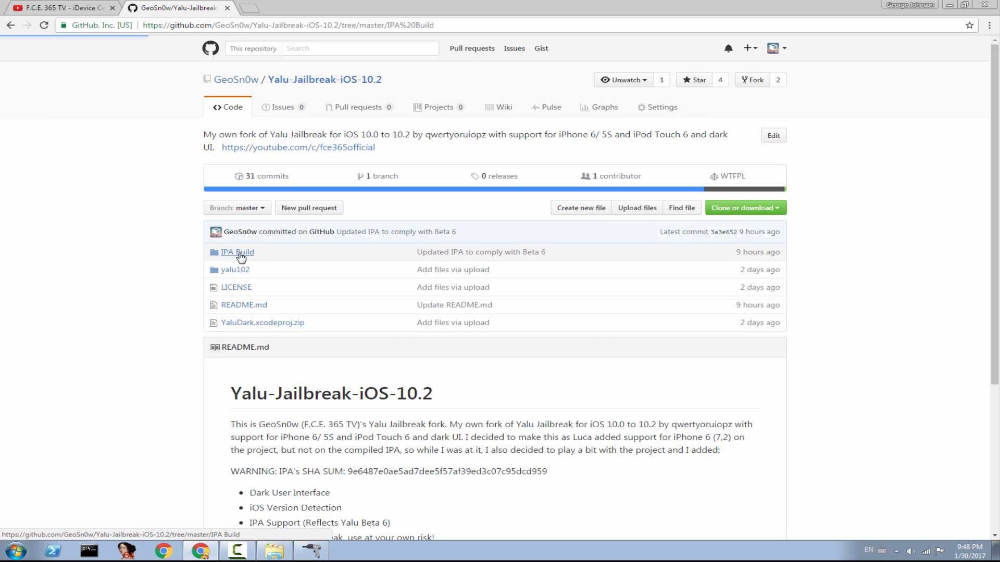
# From IPA Build, download 'Yalu Dark Jailbreak iOS 10.2 GeoSn0w (Beta 6).ipa' via View Raw.
pyautogui.click(236, 252)
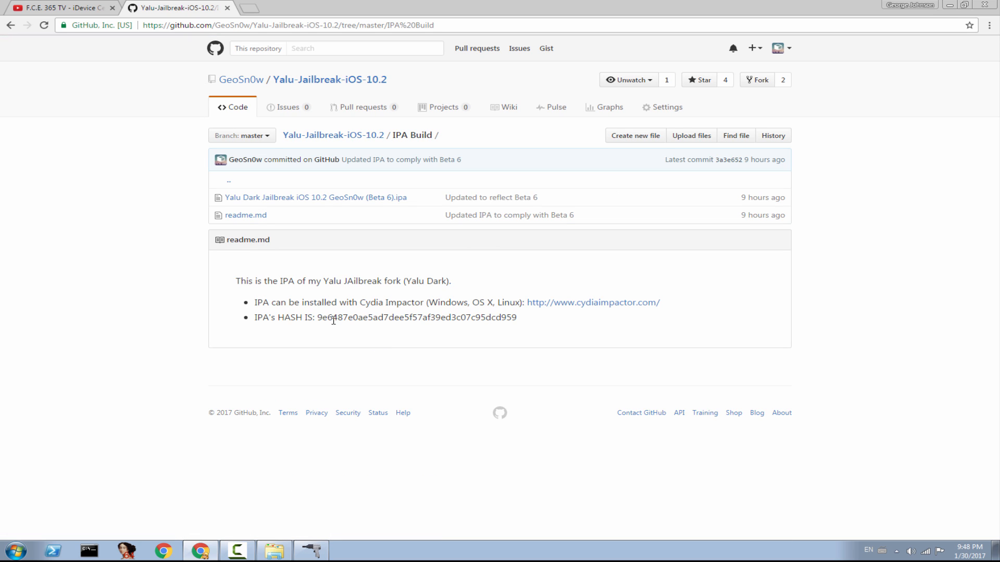
pyautogui.doubleClick(417, 317)
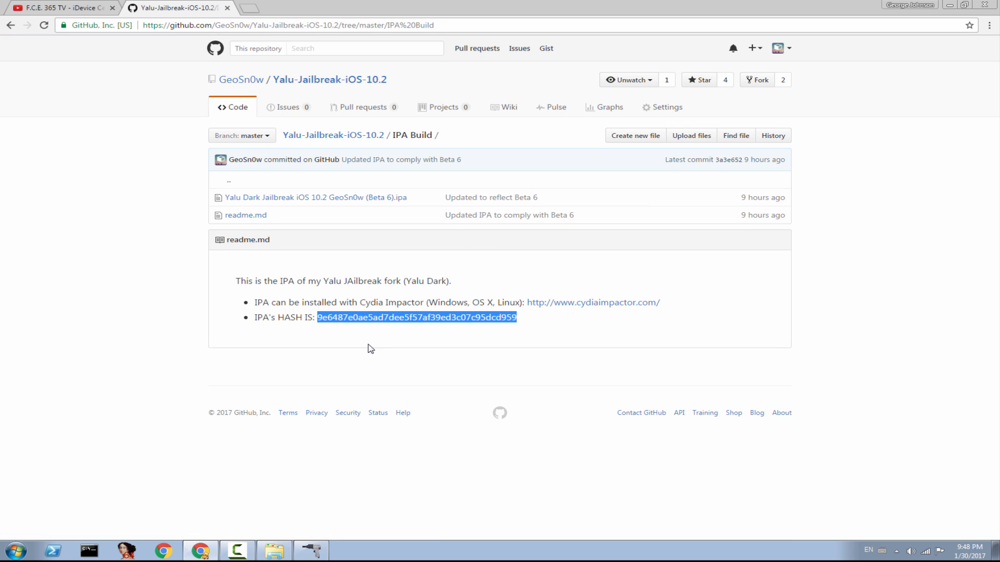
pyautogui.click(315, 196)
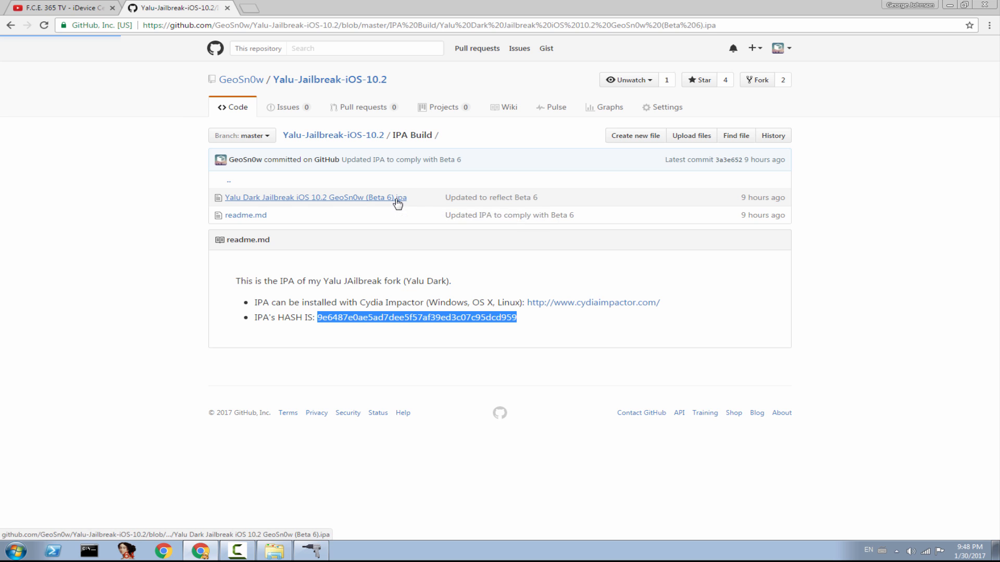
pyautogui.click(314, 197)
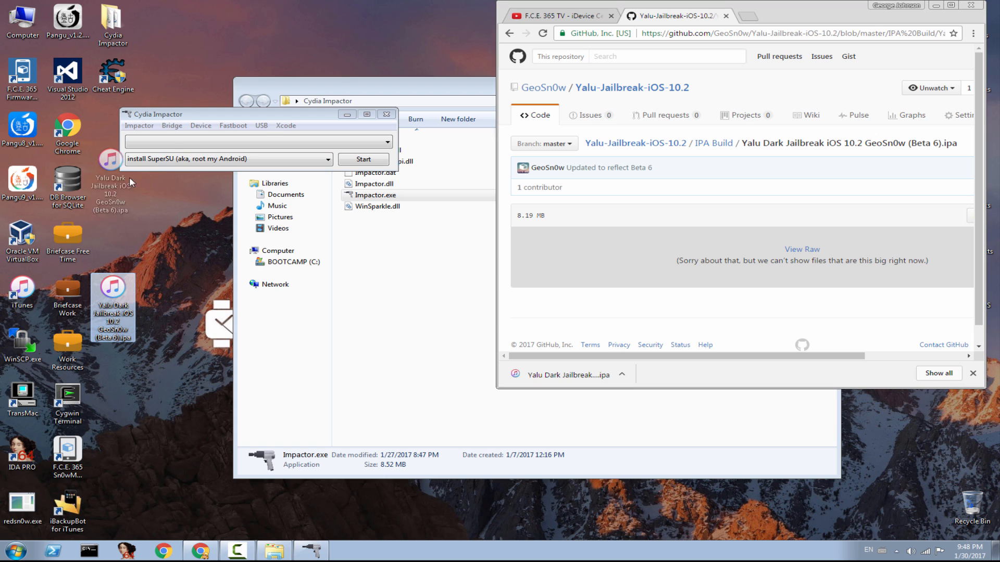
# Dismiss the 'must select a device' error and Software Update notice so Impactor detects the iPod.
pyautogui.click(362, 159)
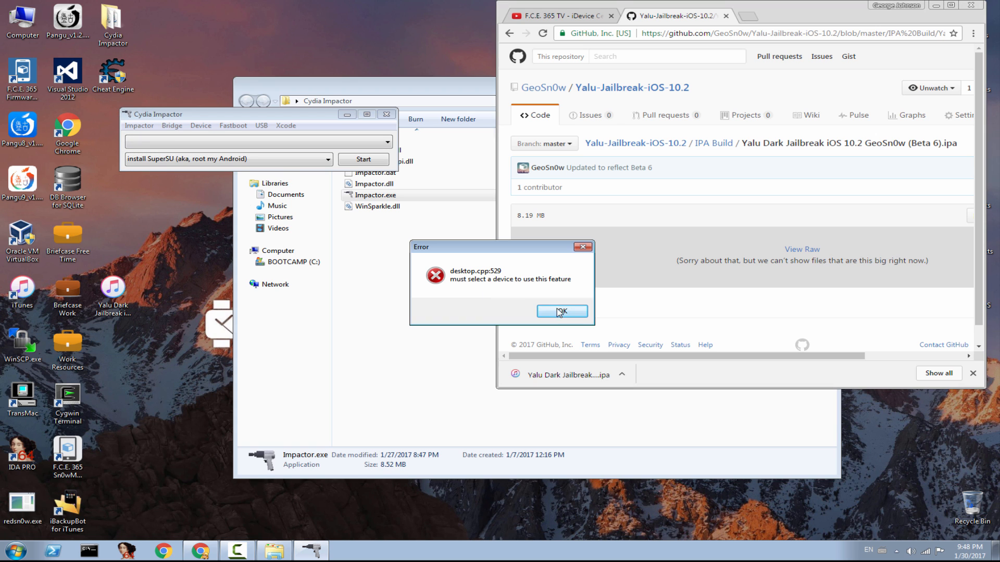
pyautogui.click(560, 312)
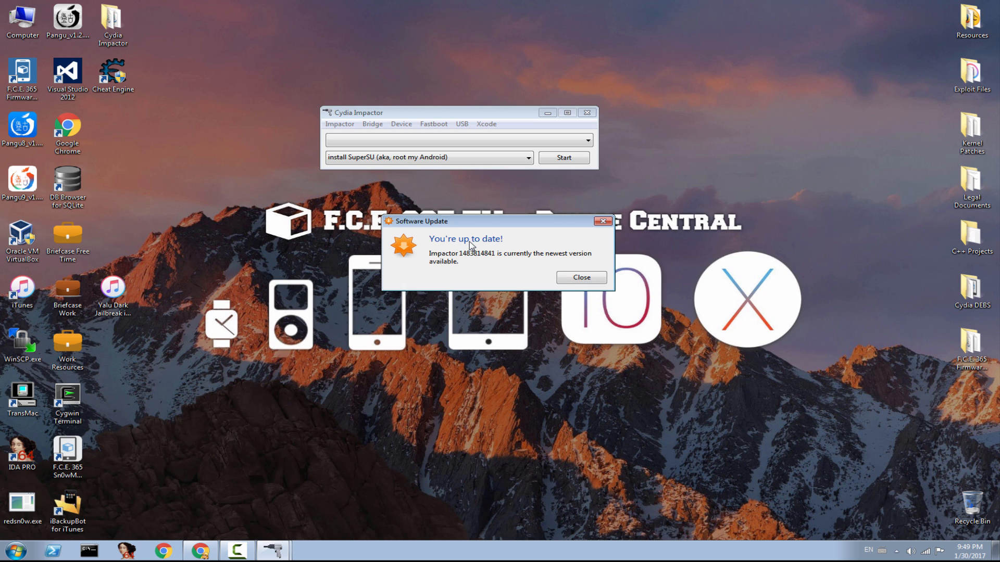
pyautogui.click(580, 277)
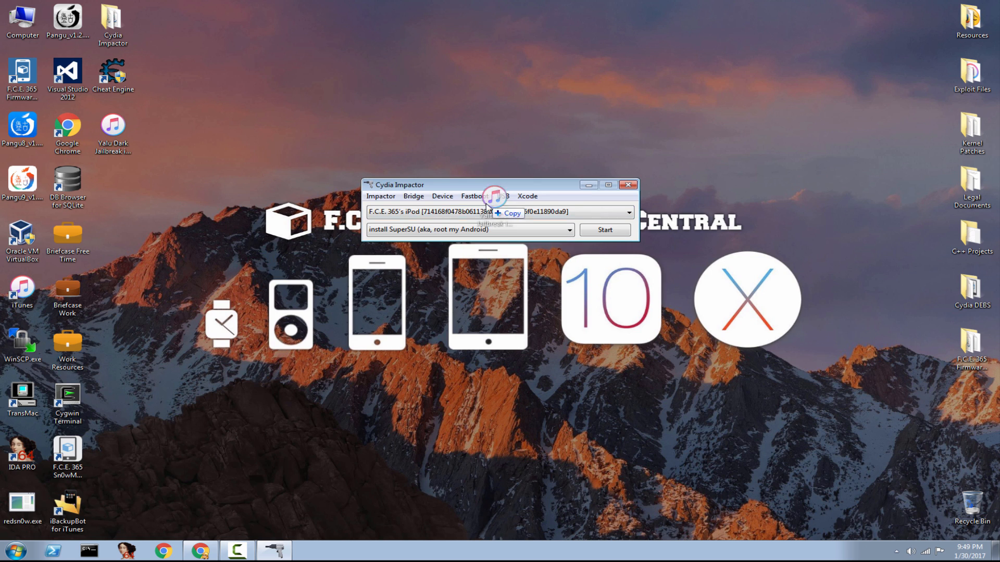
# Load the Yalu Dark IPA, sign in with the Apple ID, and accept the Apple Developer Warning to install.
pyautogui.click(603, 230)
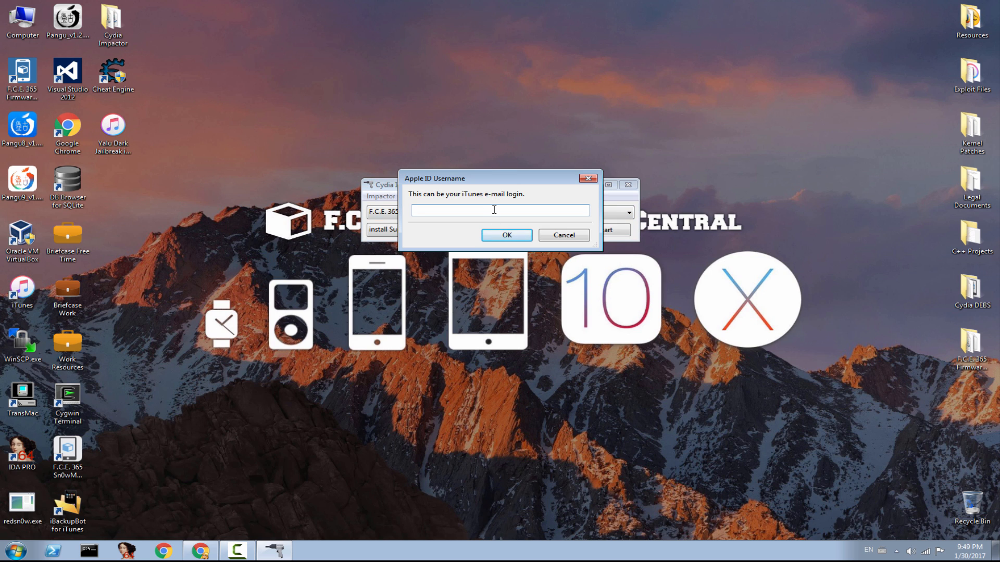
pyautogui.click(563, 234)
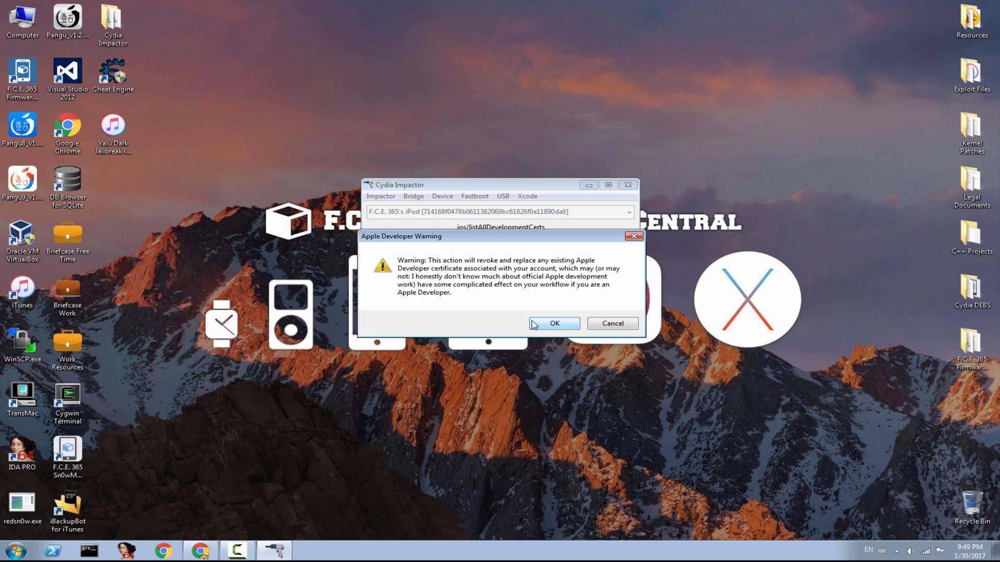
pyautogui.click(553, 323)
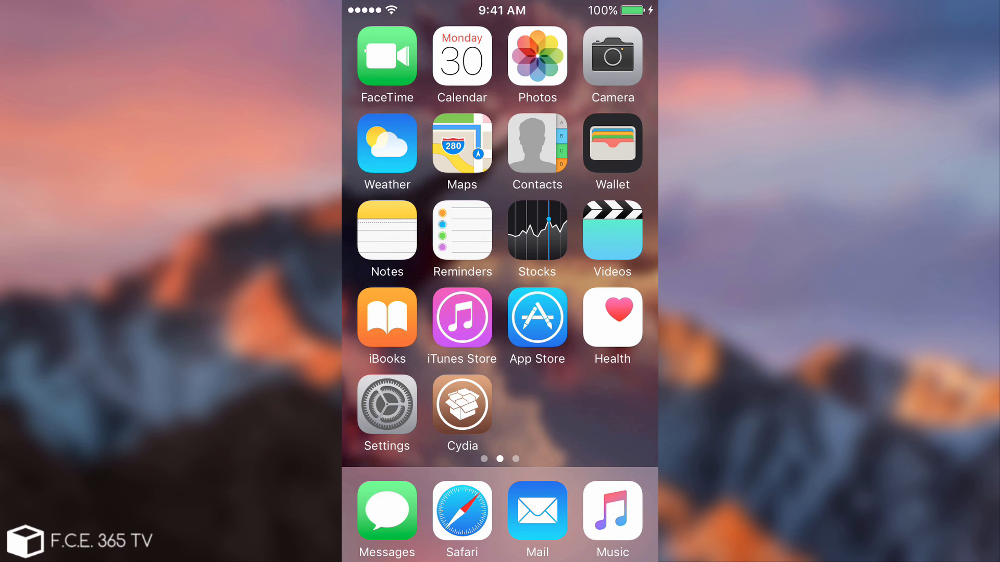
# Swipe to the next home screen page and launch Yalu Dark to its Jailbreak Now screen.
pyautogui.hscroll(-3)
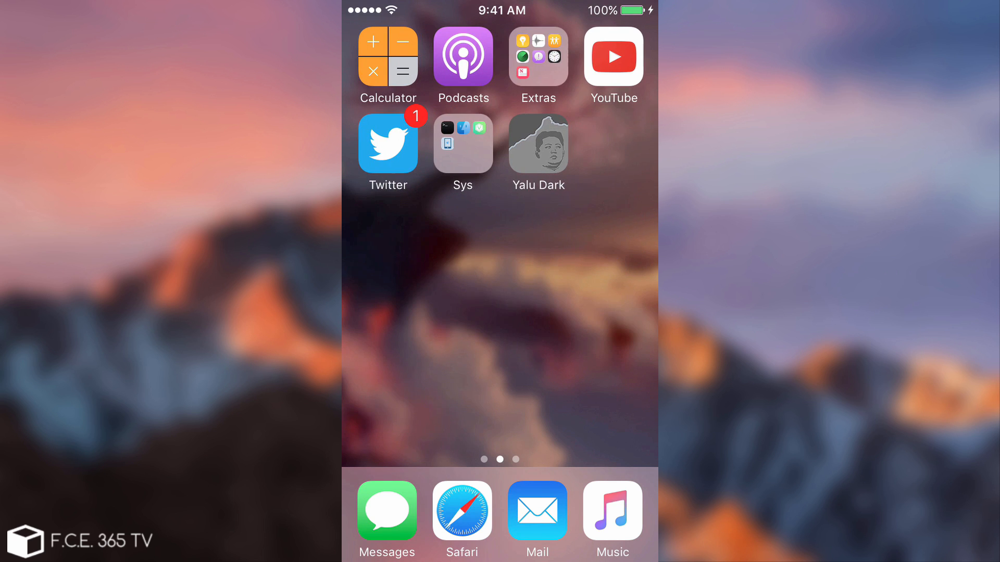
pyautogui.click(462, 142)
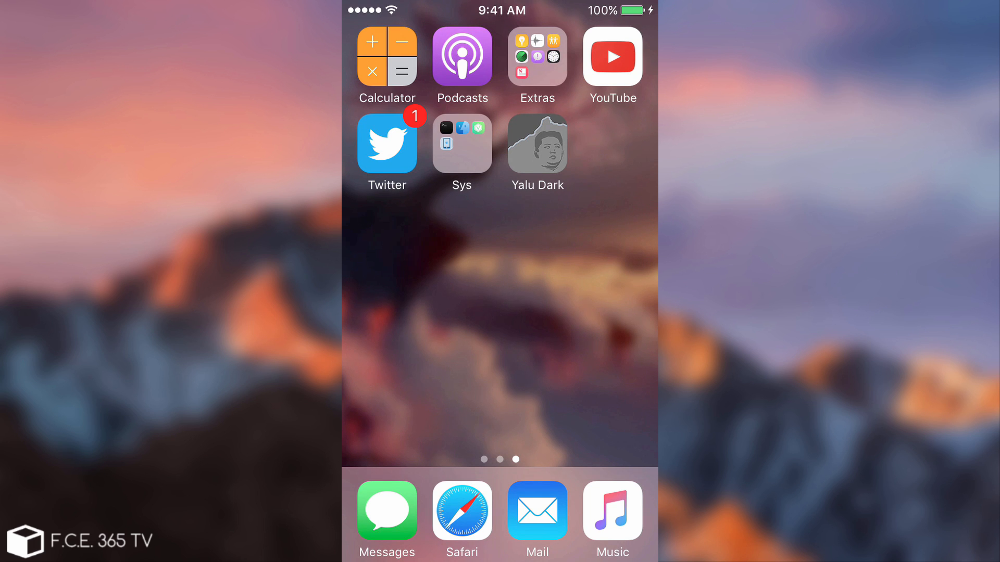
pyautogui.click(537, 142)
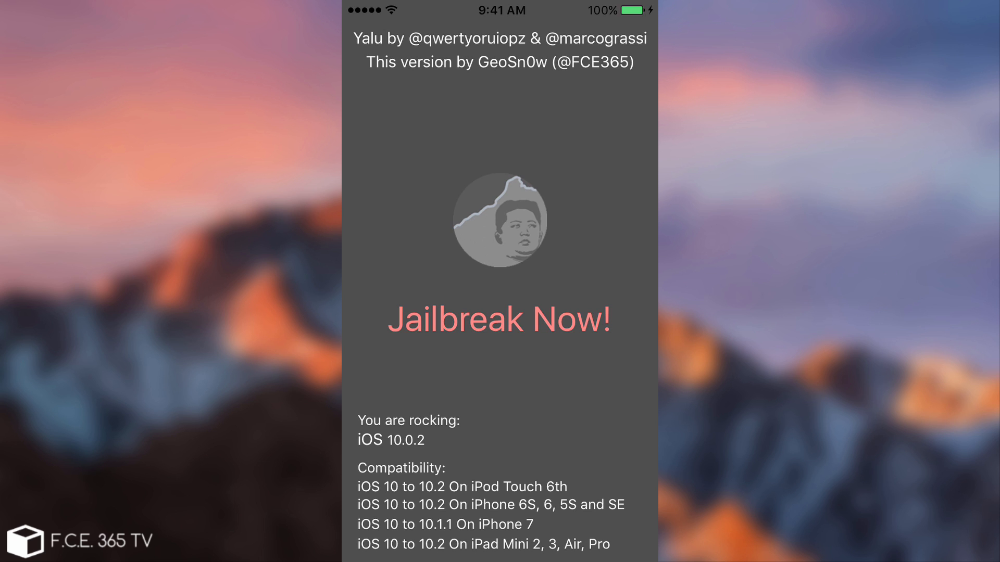
# Return home, open the Sys folder, relaunch Yalu Dark, then return to the home screen.
pyautogui.click(499, 319)
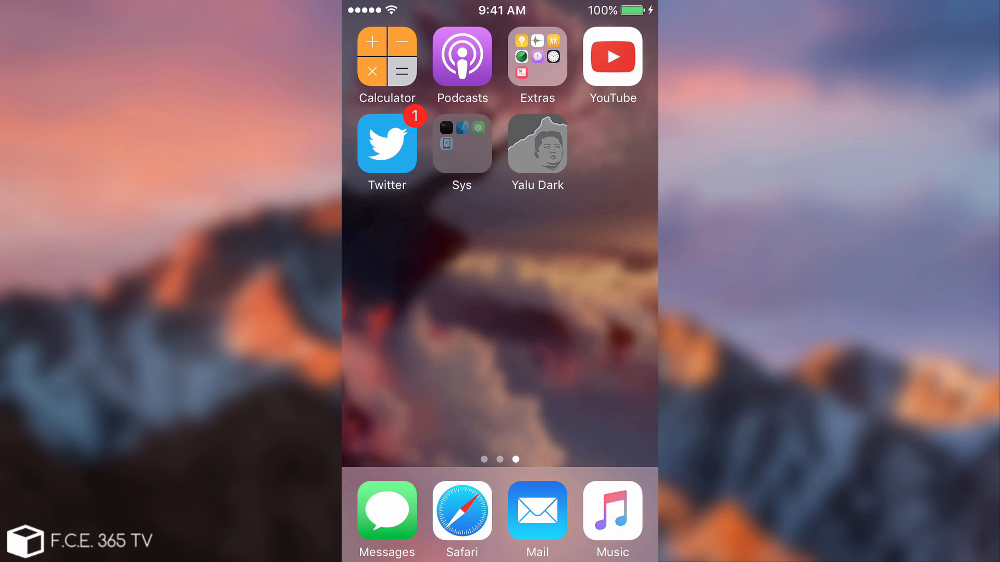
pyautogui.click(461, 144)
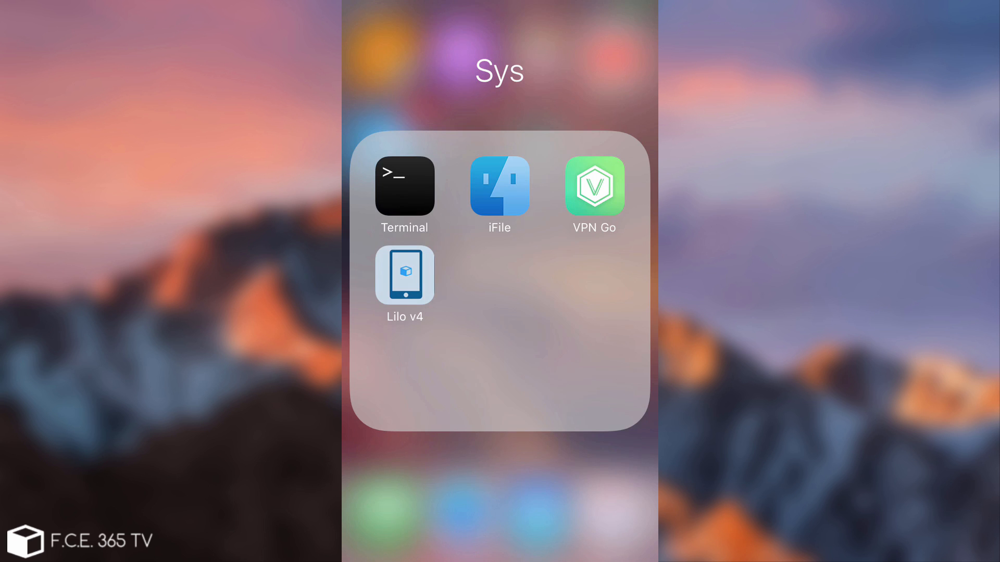
pyautogui.click(404, 278)
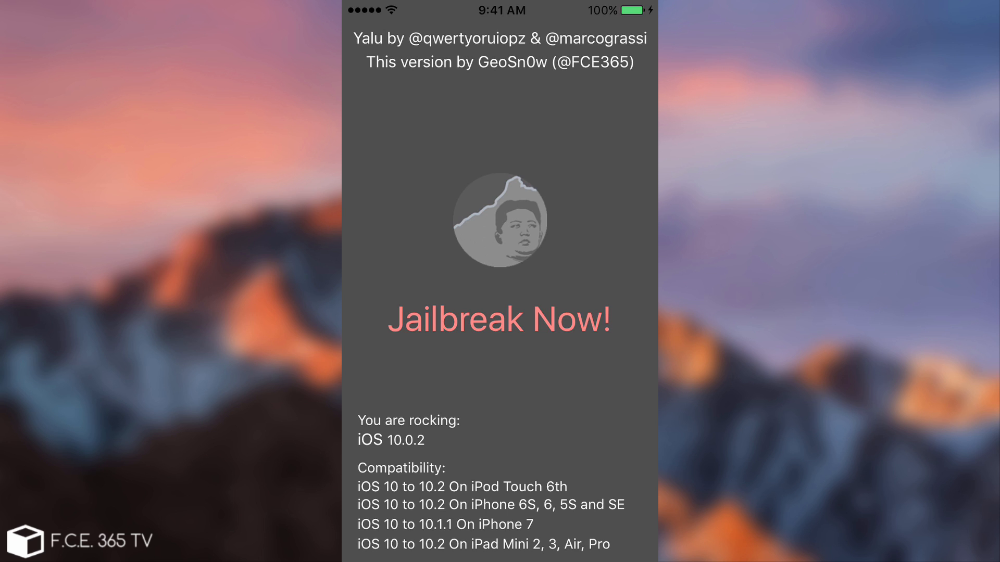
pyautogui.click(499, 320)
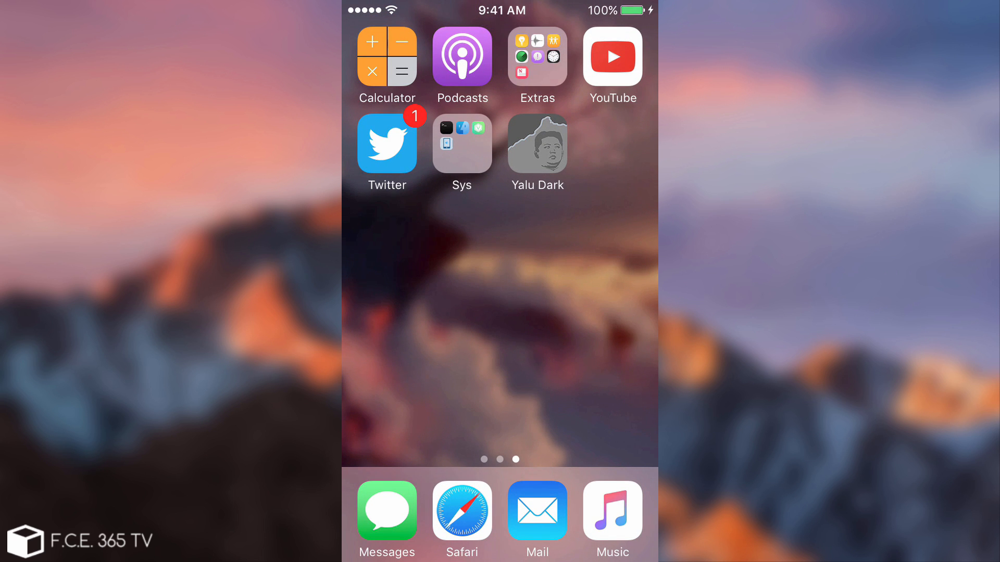